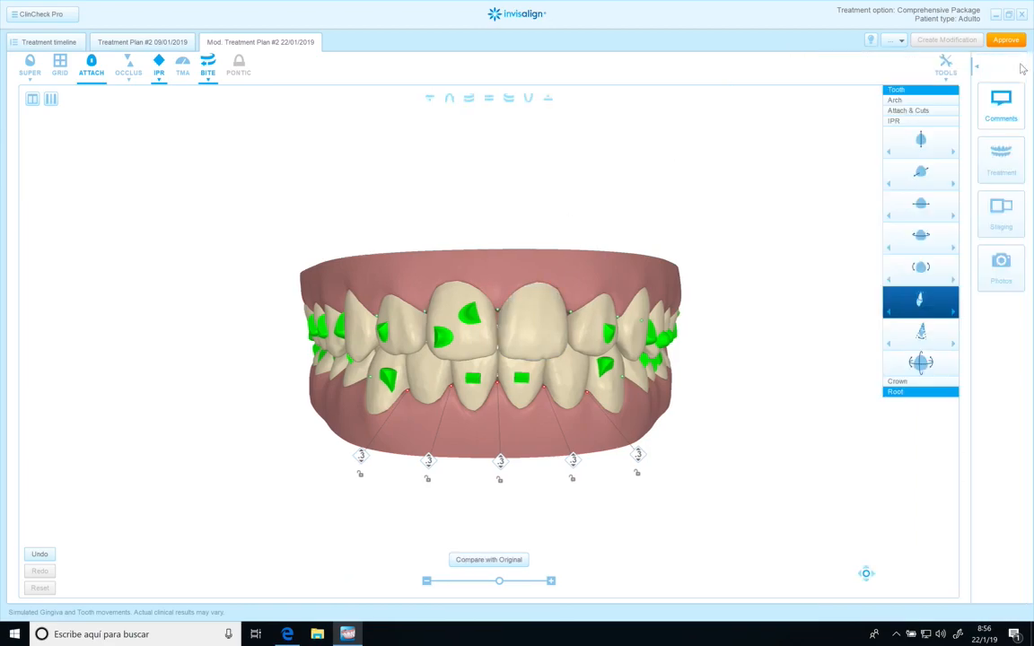
mouse_move(844, 135)
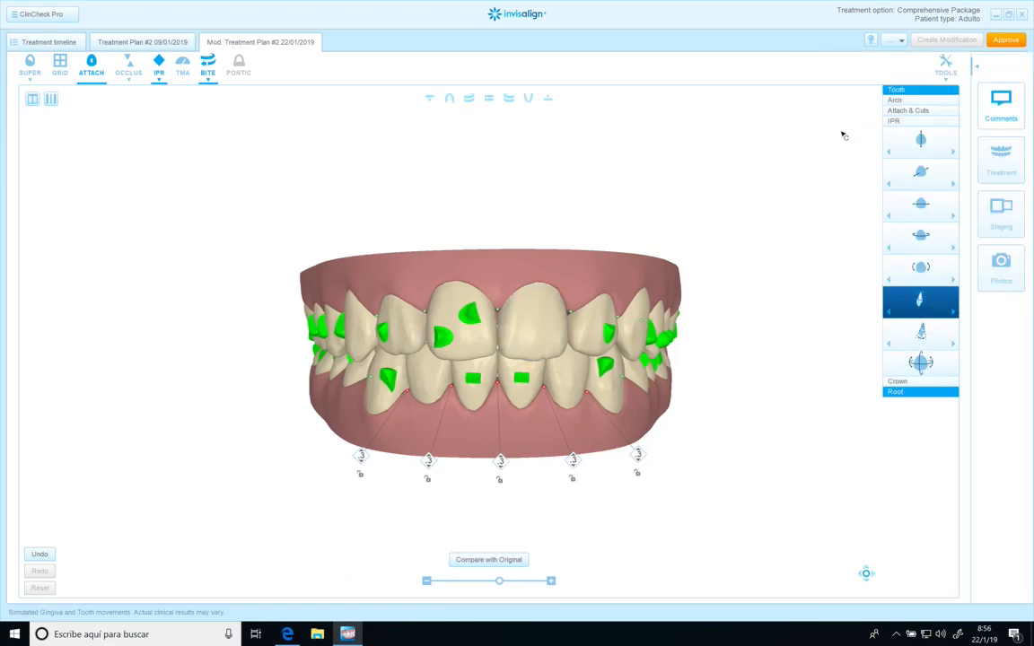
mouse_move(638, 192)
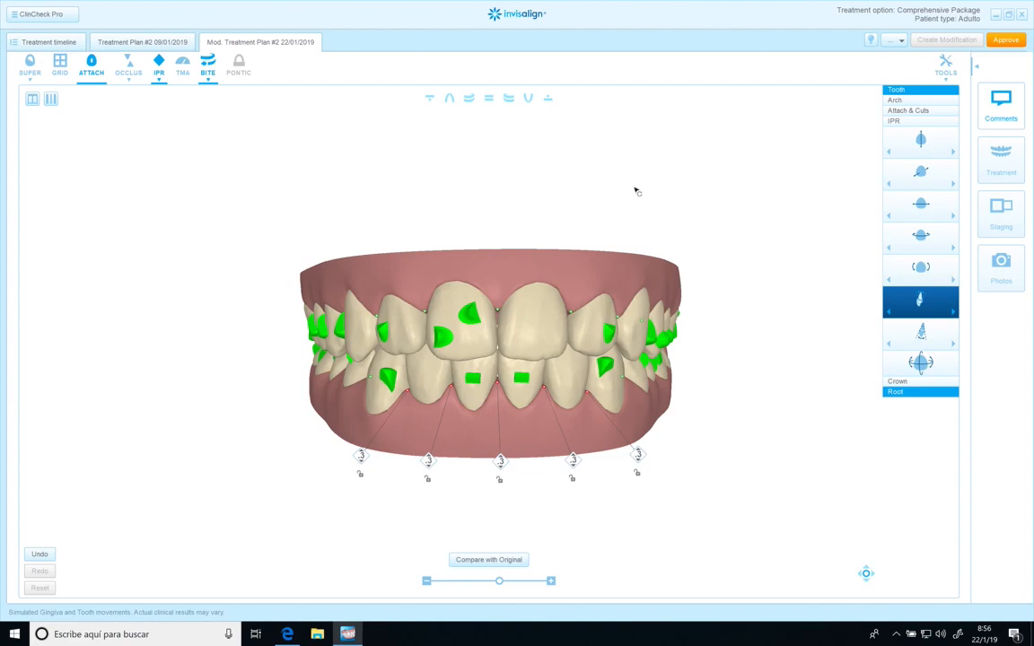
mouse_move(610, 186)
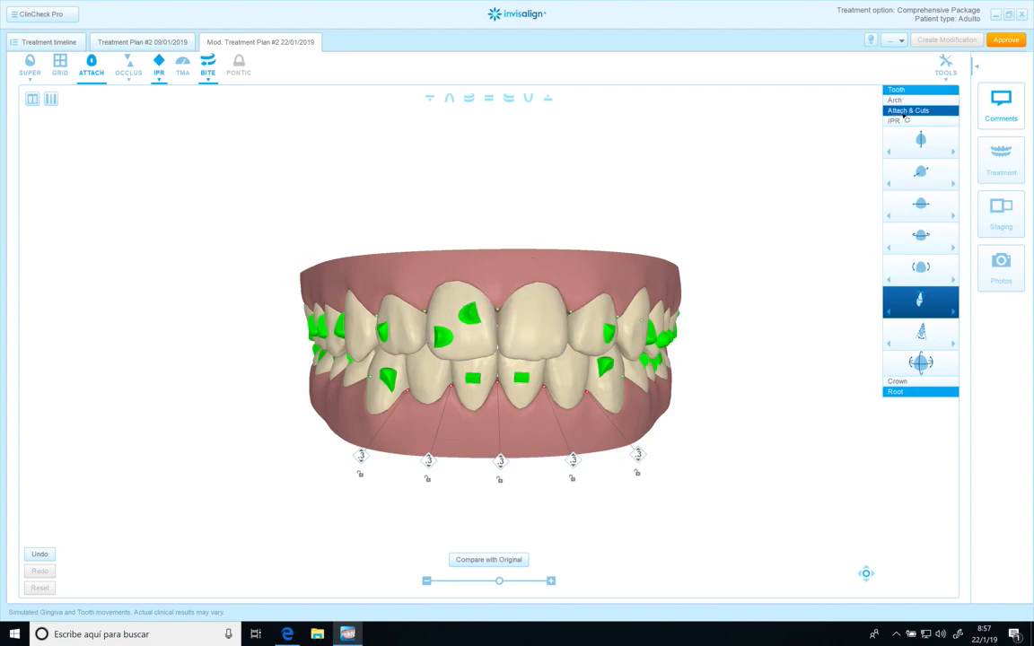
Delete the upper central and lateral incisor attachments and view the upper arch occlusally
left_click(909, 110)
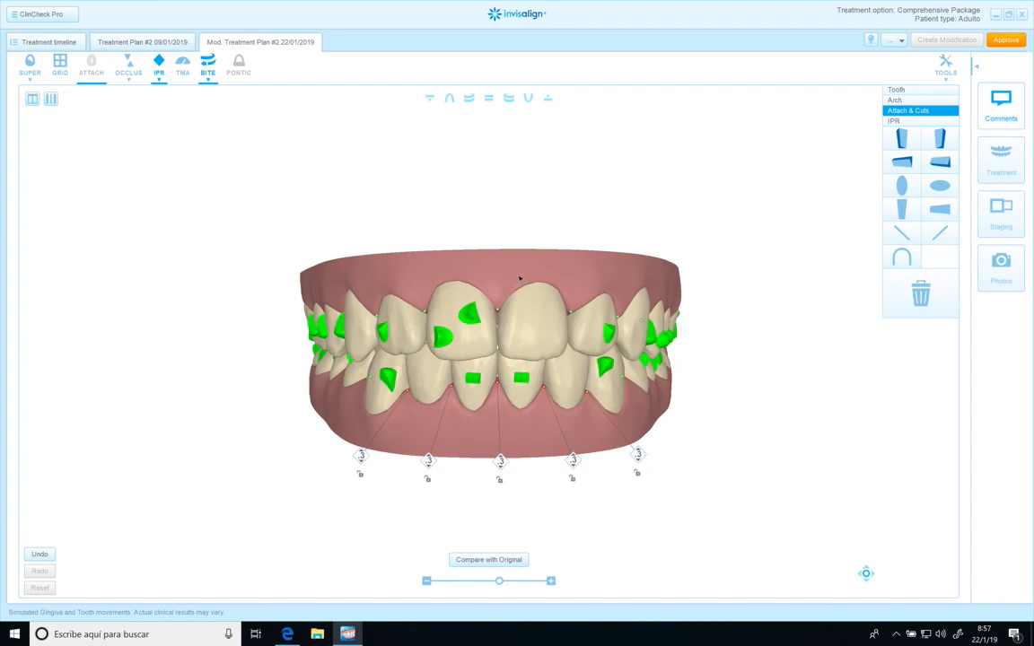
mouse_move(460, 361)
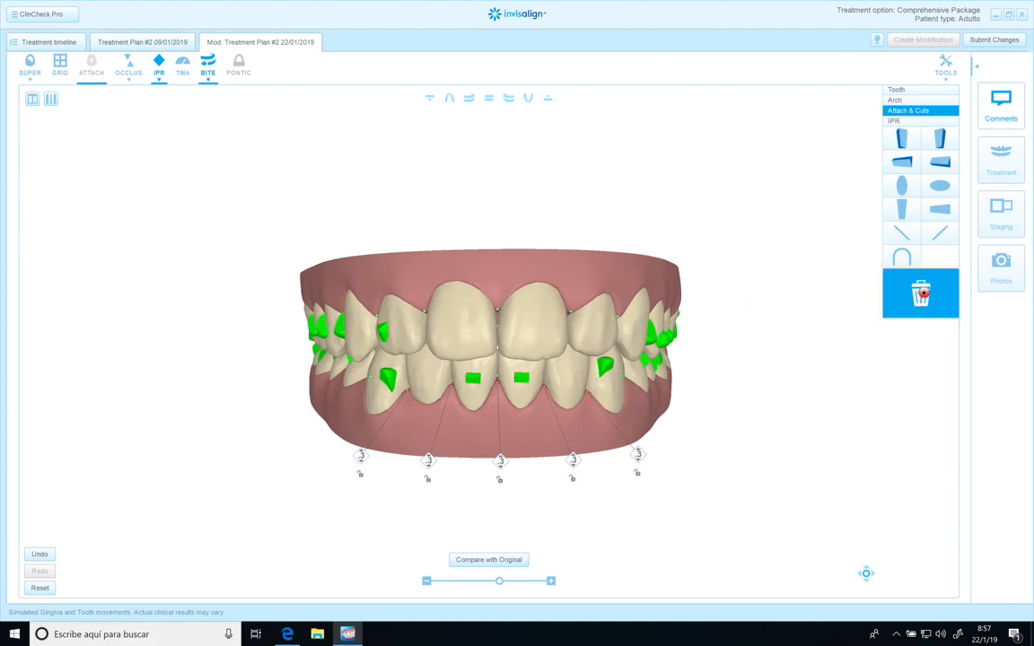
left_click(921, 293)
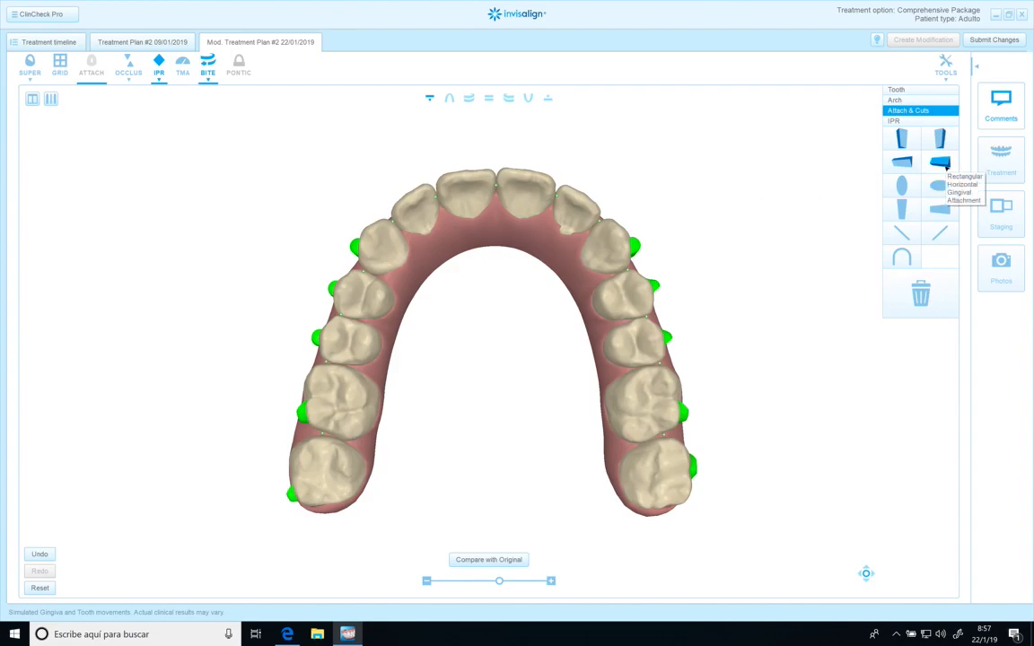
Place Rectangular Horizontal Gingival Attachments on both upper lateral incisors
left_click(427, 224)
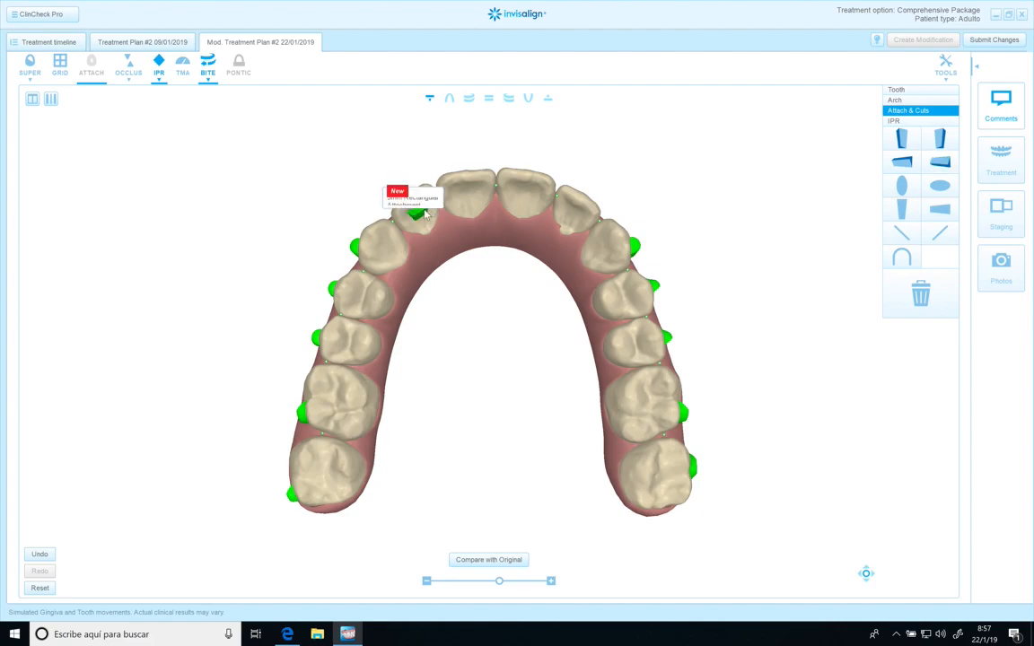
left_click(413, 197)
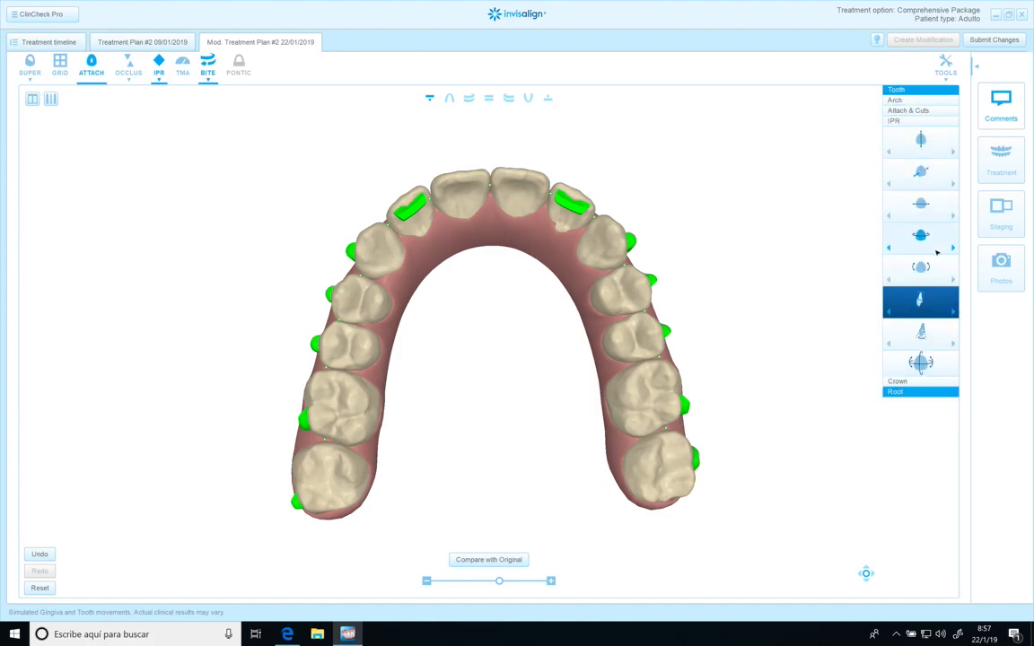
Adjust rotation and tipping of an upper premolar and the rearmost upper molars on both sides
left_click(642, 395)
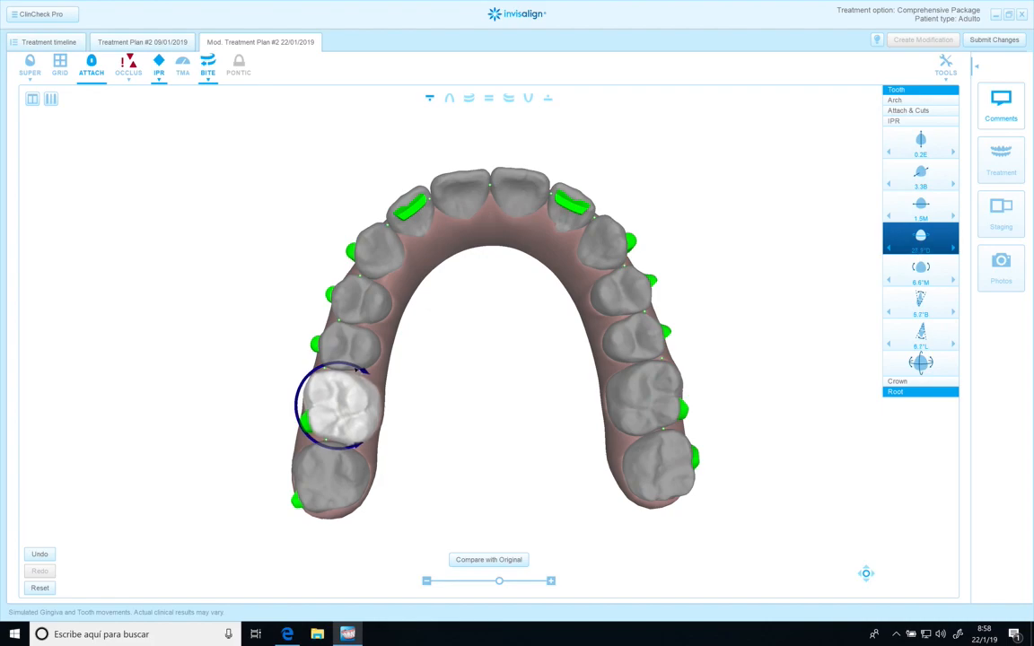
mouse_move(684, 342)
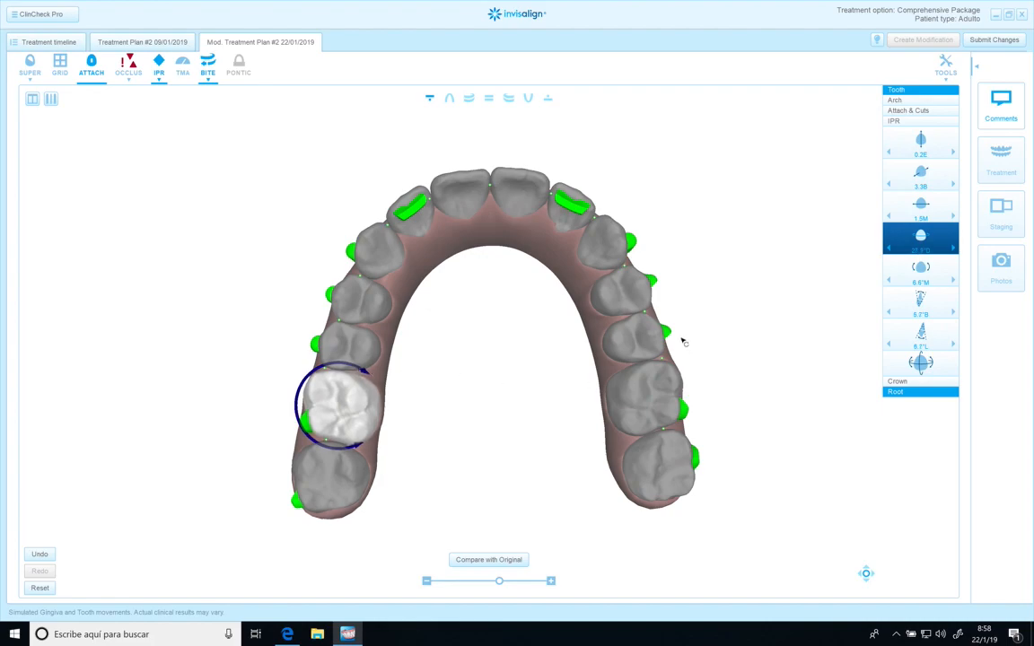
left_click(660, 467)
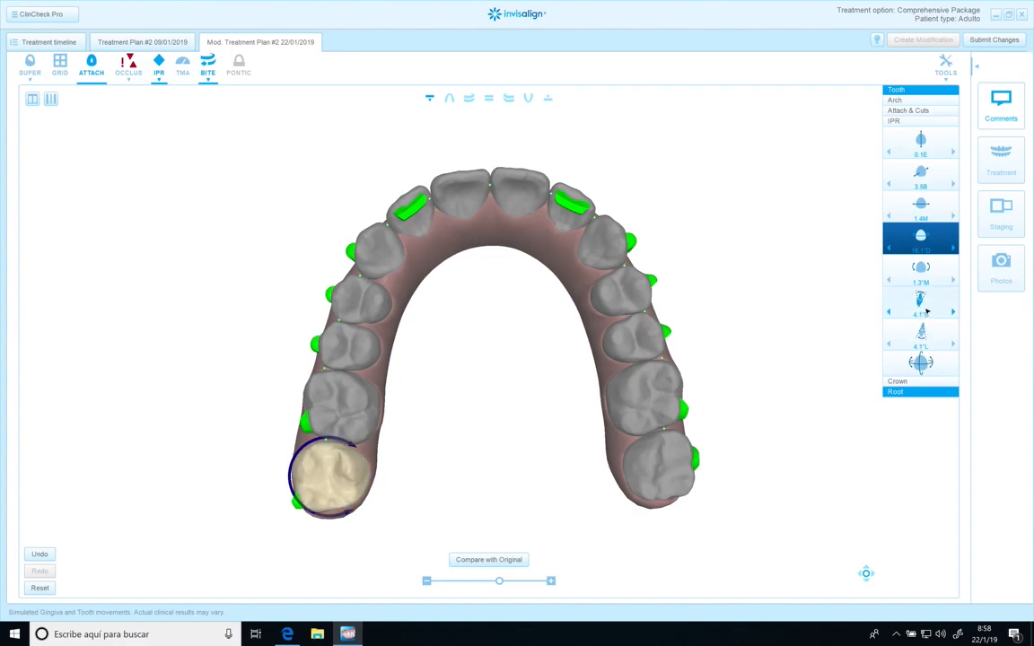
left_click(341, 476)
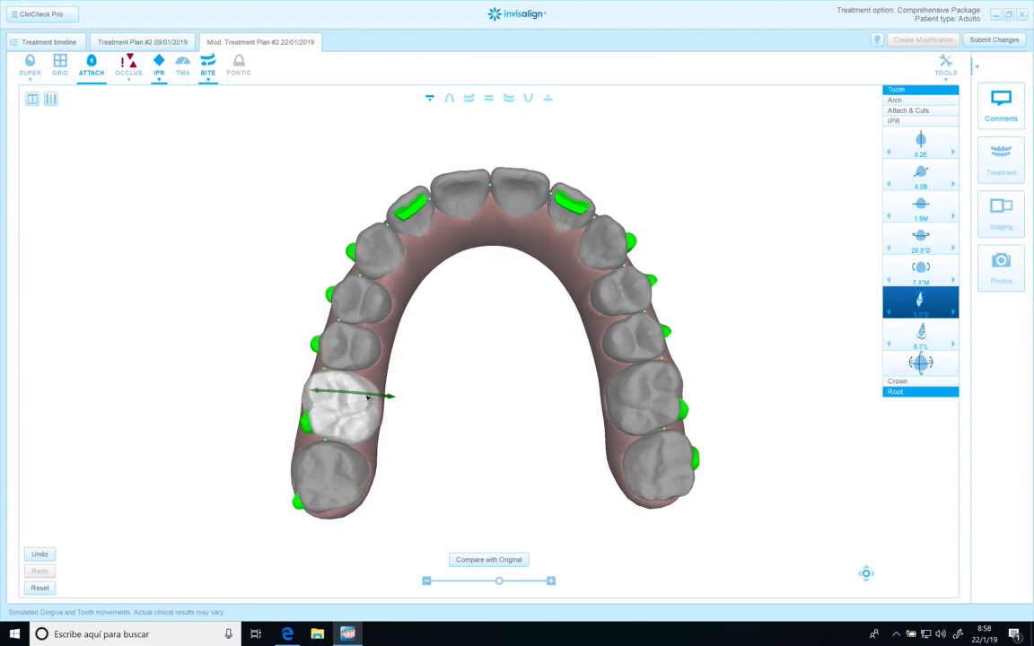
left_click(640, 409)
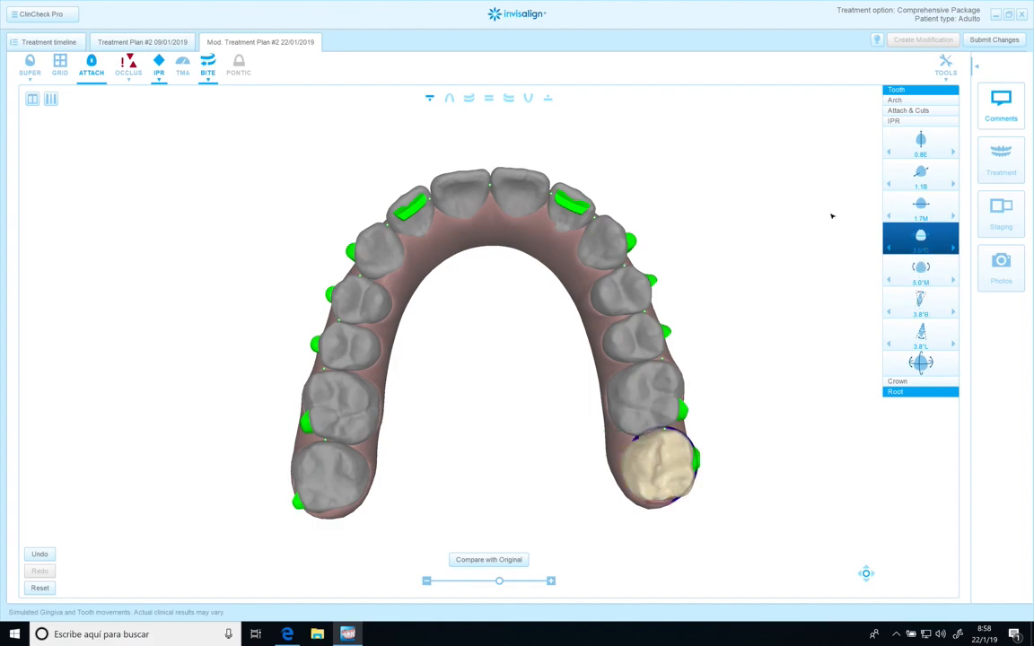
In the lower occlusal view, adjust a lower front tooth and set the rightmost IPR to 2
left_click(408, 207)
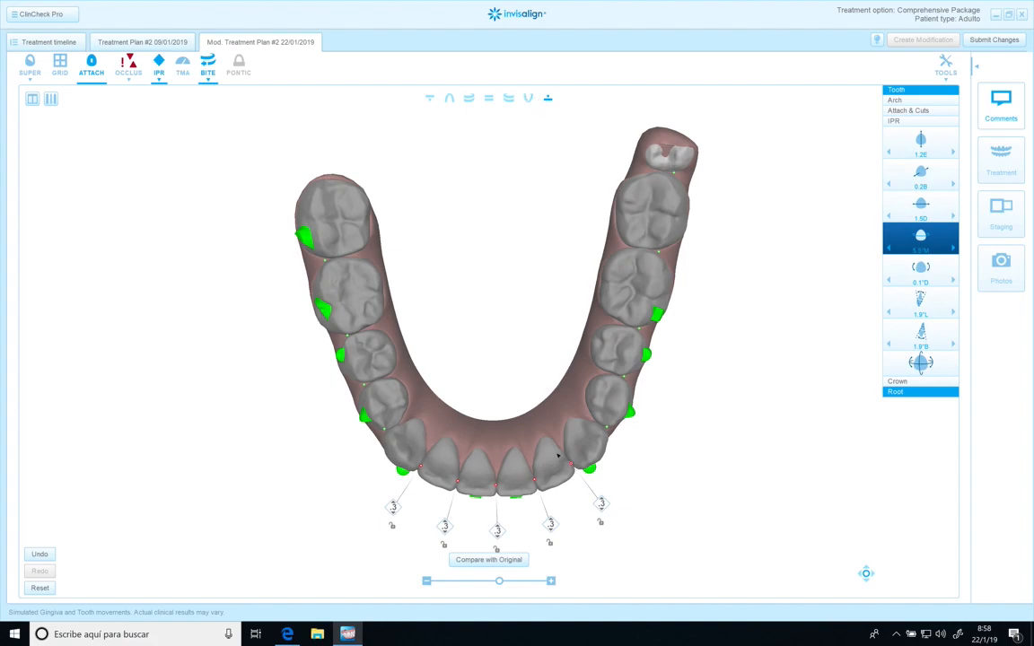
left_click(553, 467)
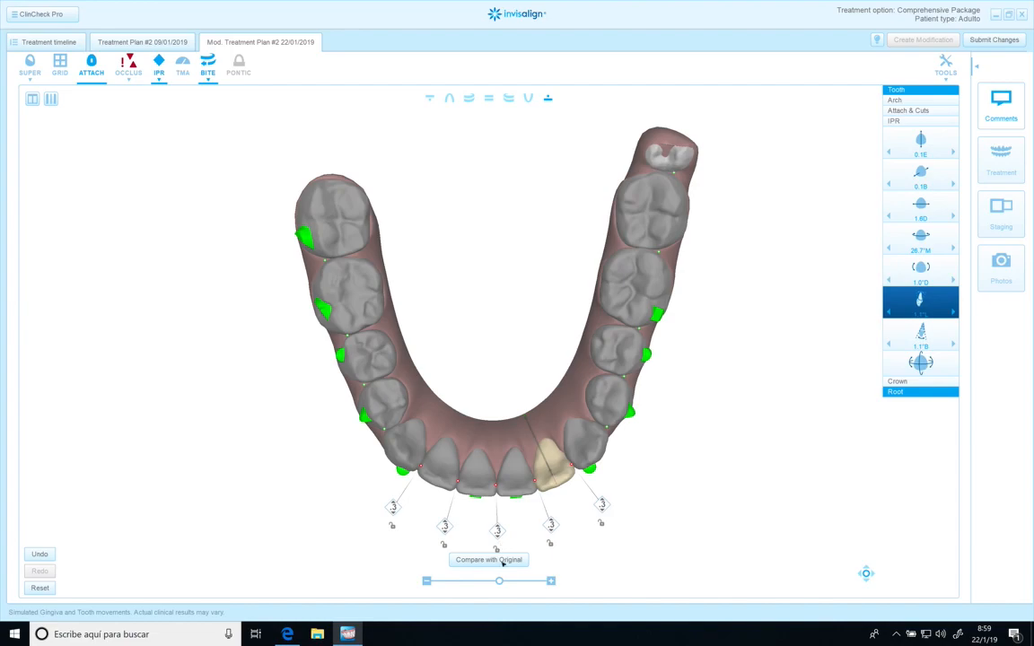
left_click(489, 559)
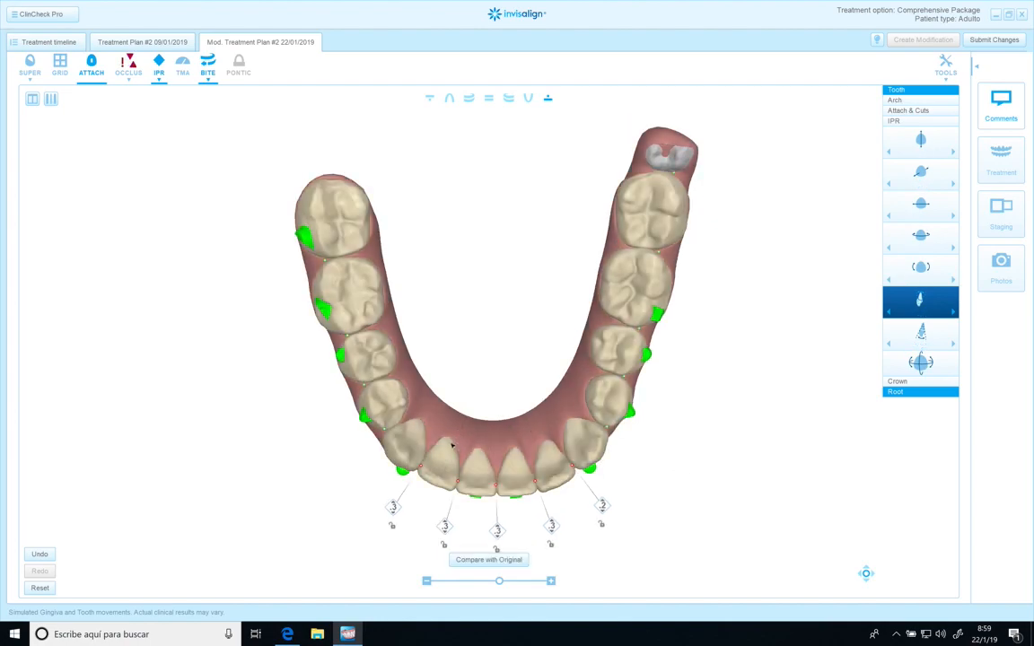
Orbit the model to check the lower front IPR values and lock the leftmost one
left_click(445, 467)
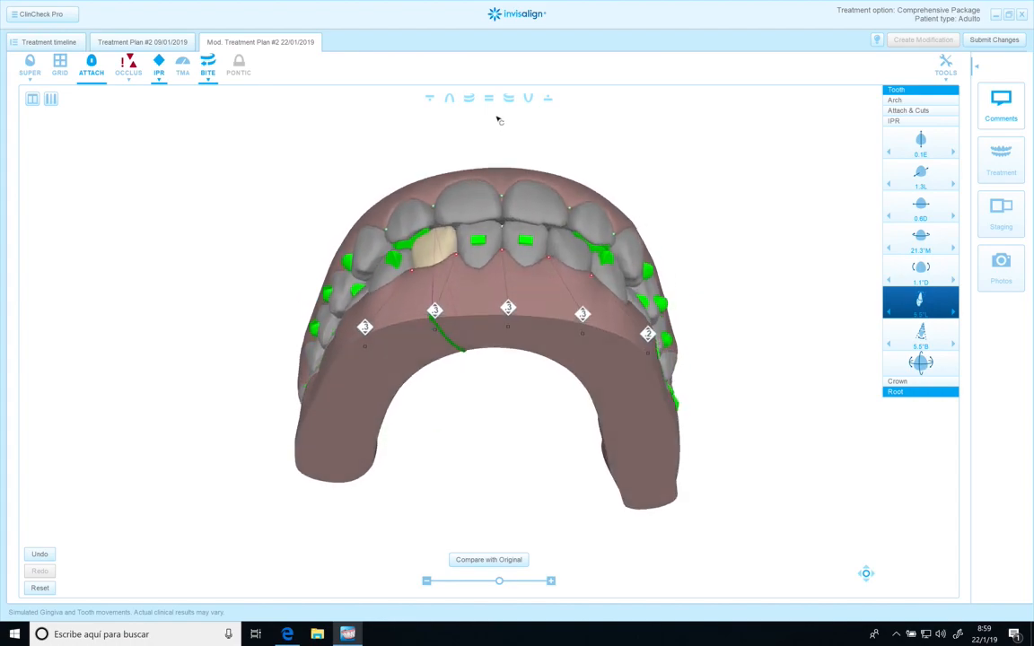
left_click_drag(499, 315, 499, 288)
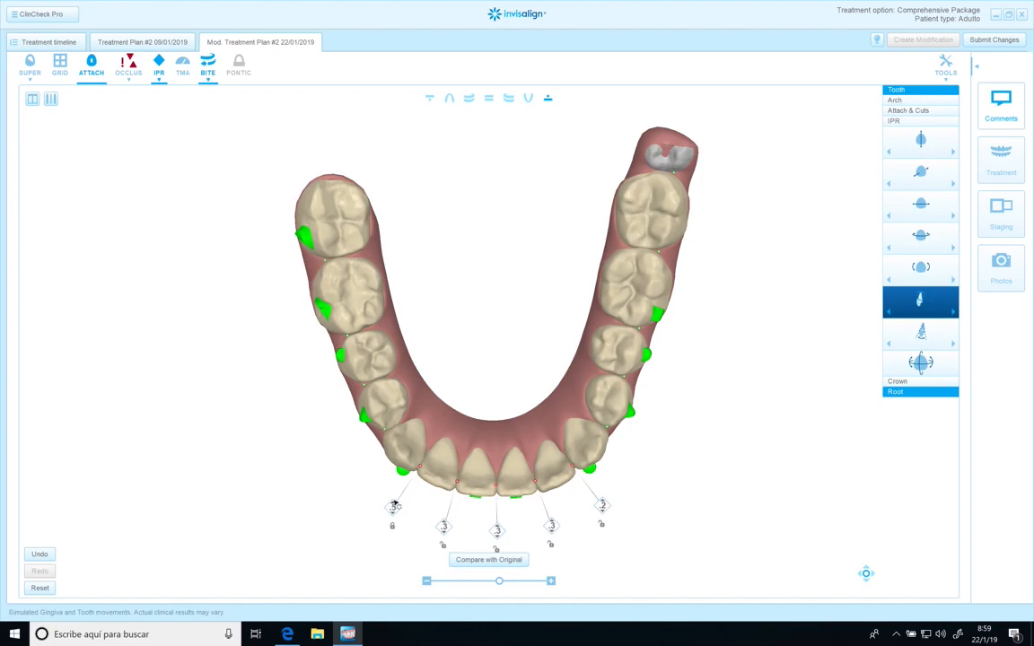
mouse_move(395, 512)
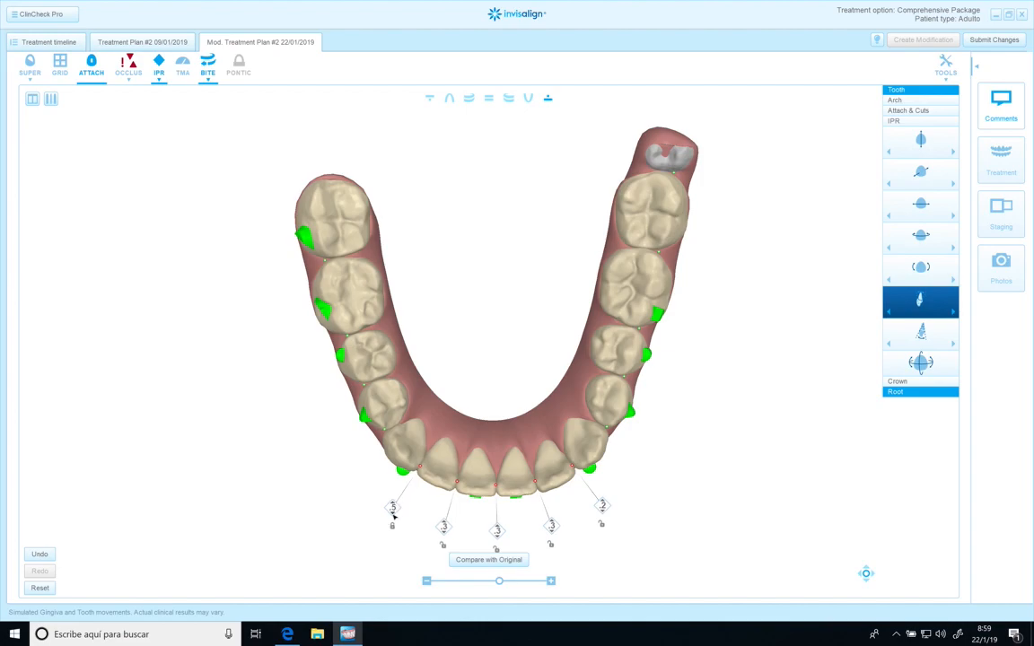
mouse_move(449, 528)
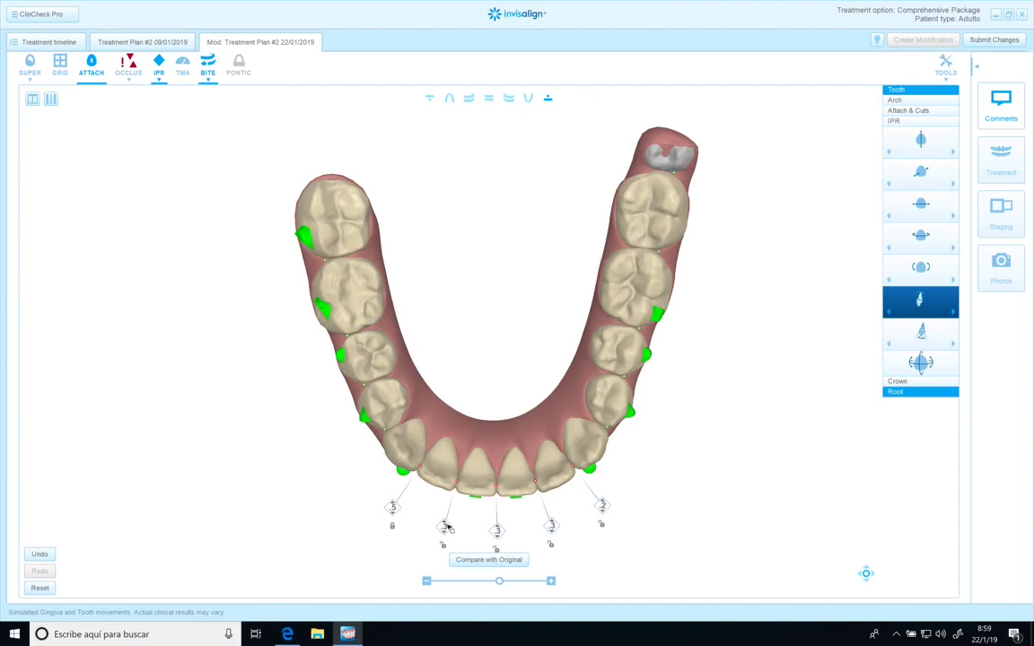
mouse_move(463, 530)
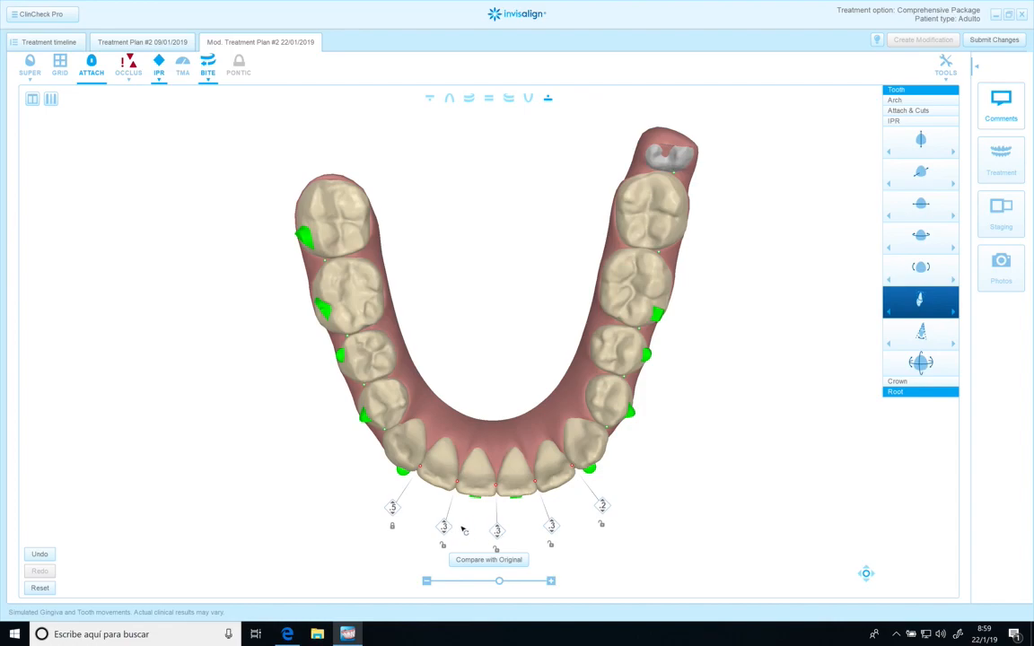
mouse_move(445, 525)
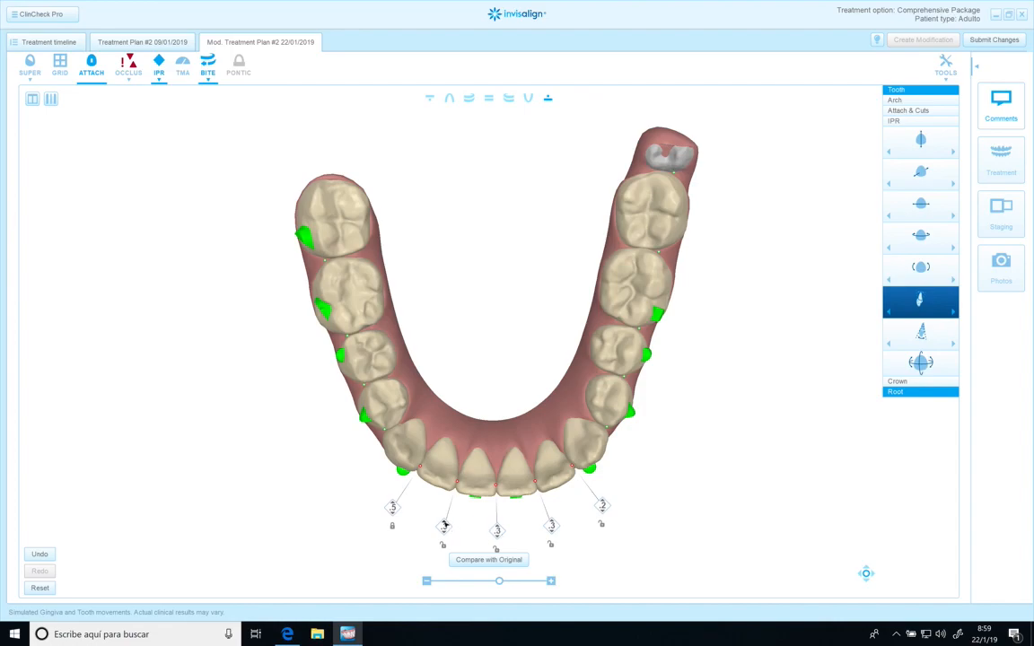
mouse_move(452, 525)
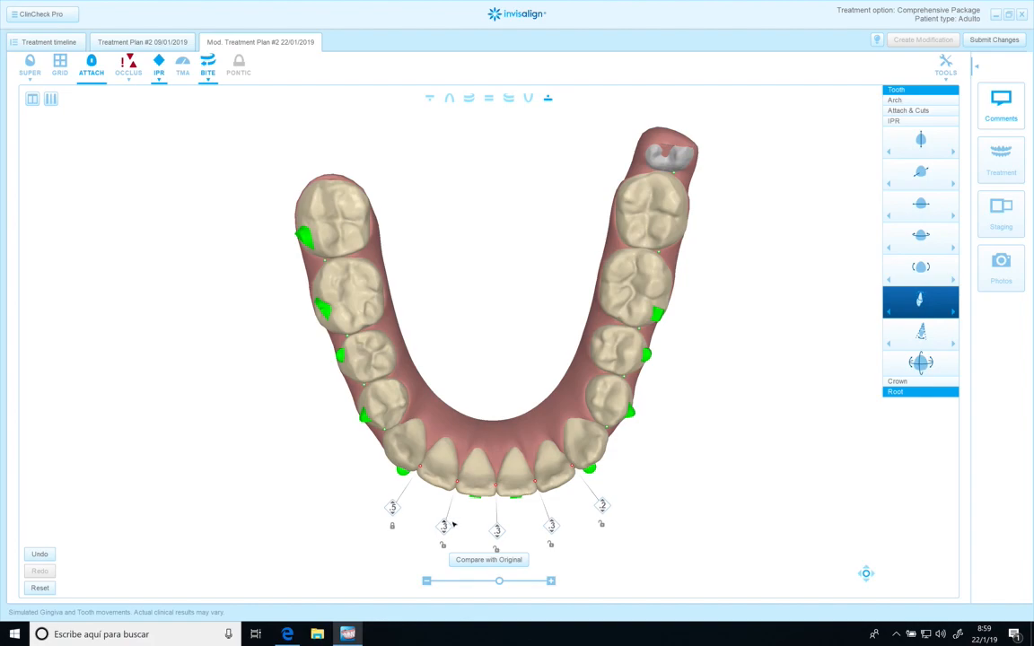
mouse_move(486, 418)
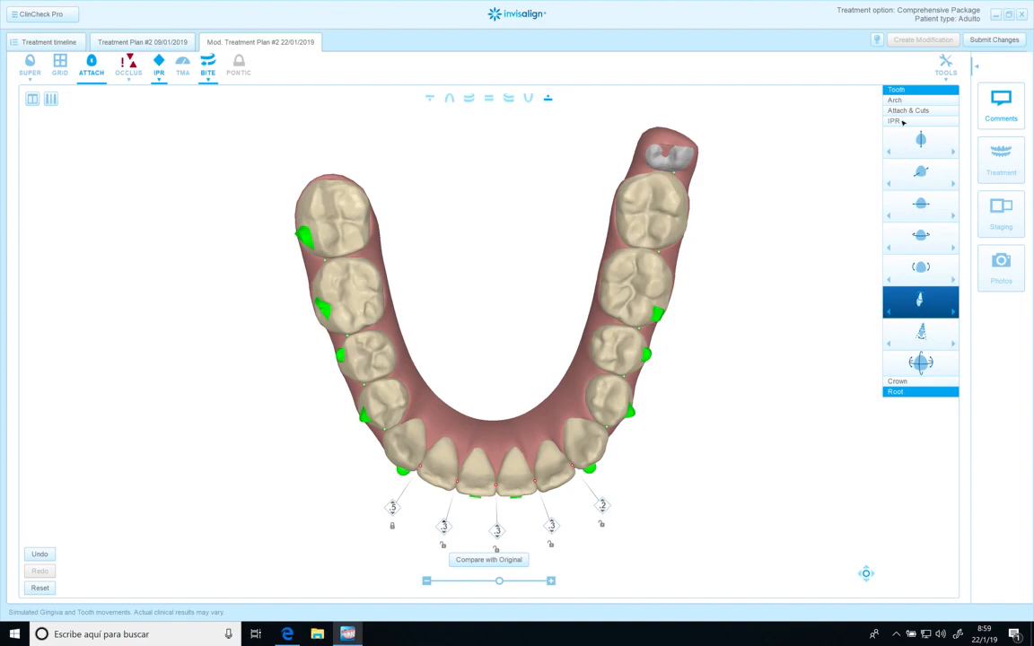
Check the IPR options, then expand the Comments panel listing earlier Align and doctor comments
left_click(894, 120)
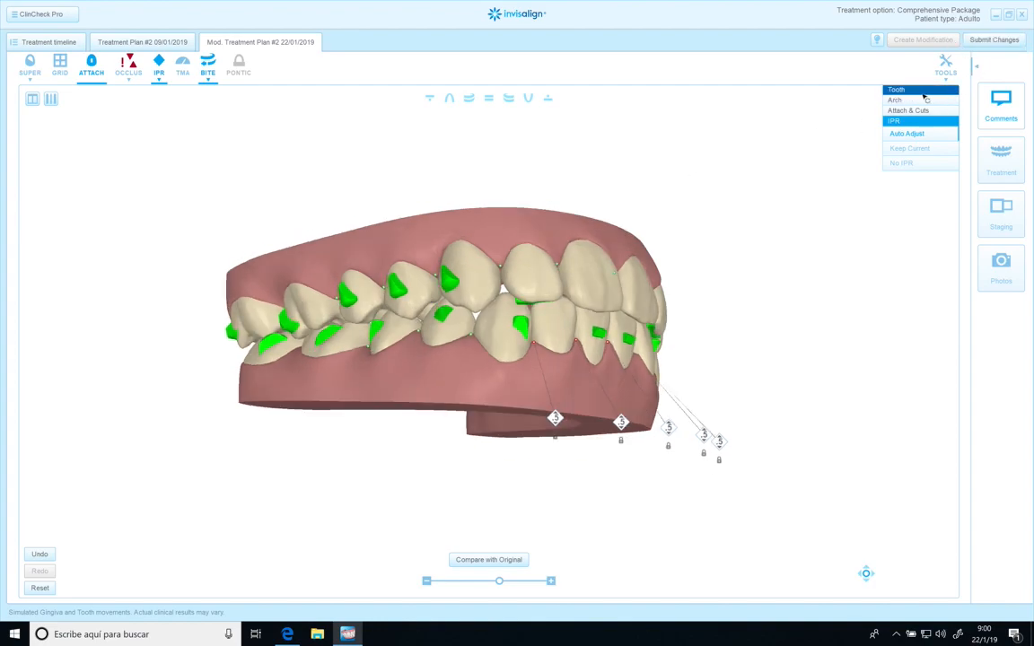
left_click(896, 89)
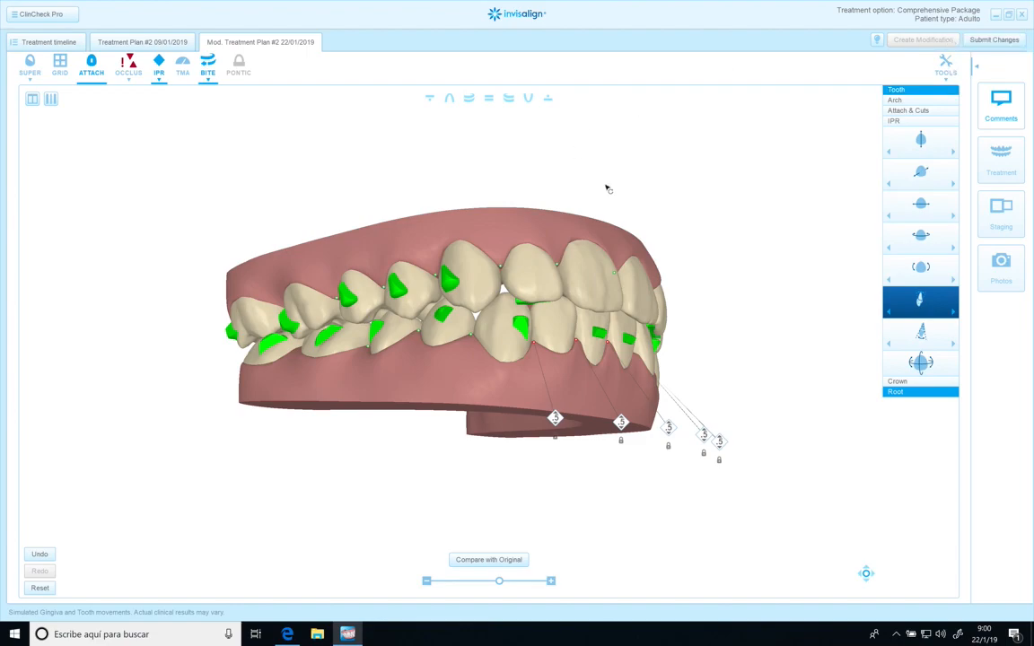
mouse_move(981, 74)
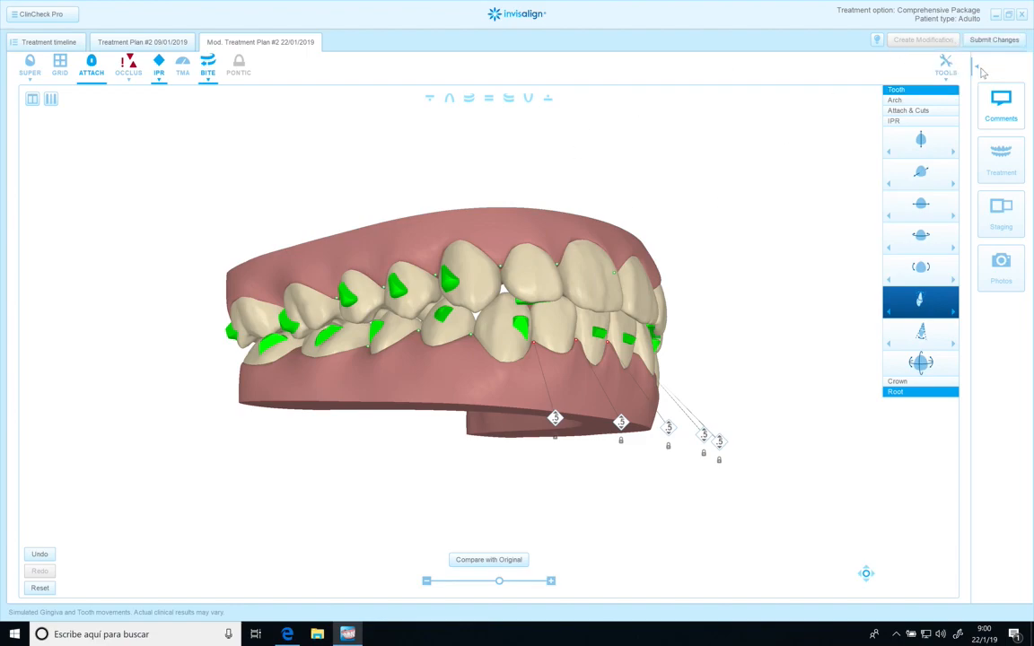
left_click(1000, 103)
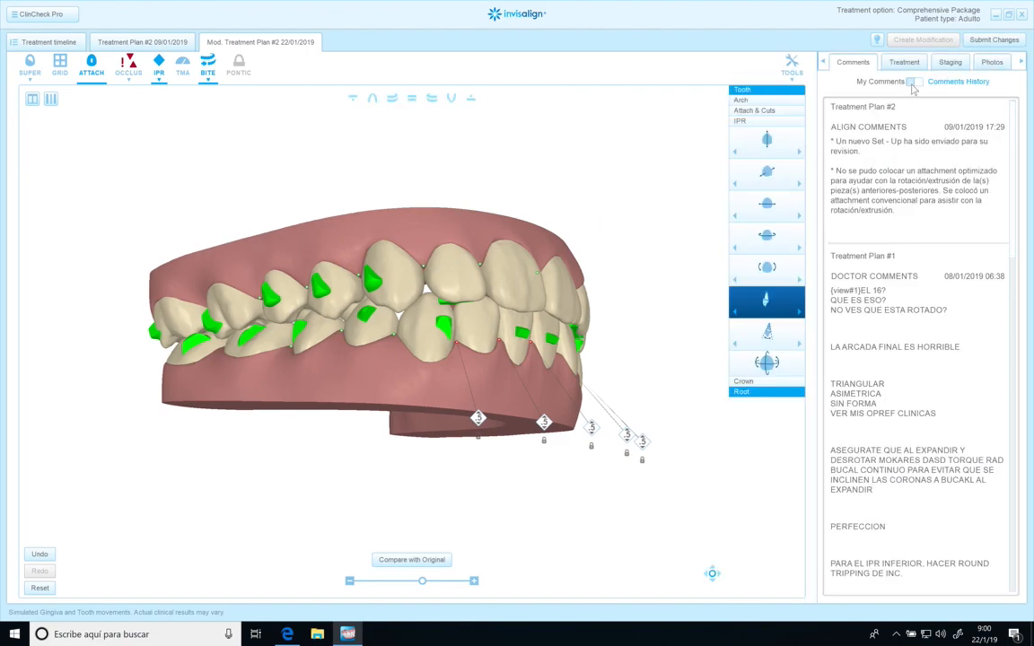
In My Comments, request a more parabolic arch shape and checking occlusion to eliminate interferences
left_click(881, 81)
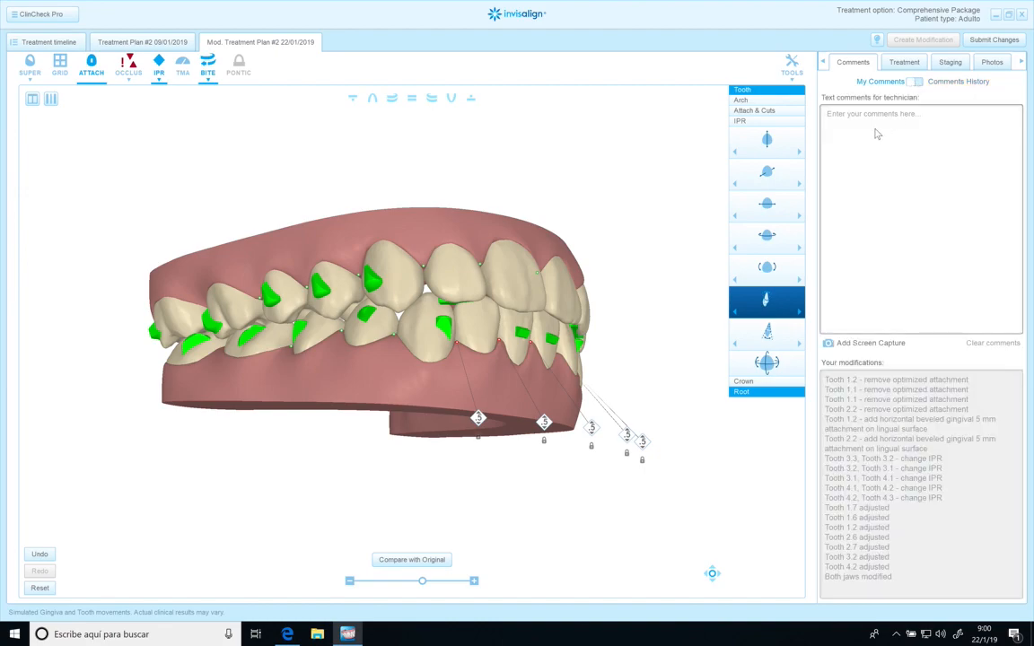
type("Please also c")
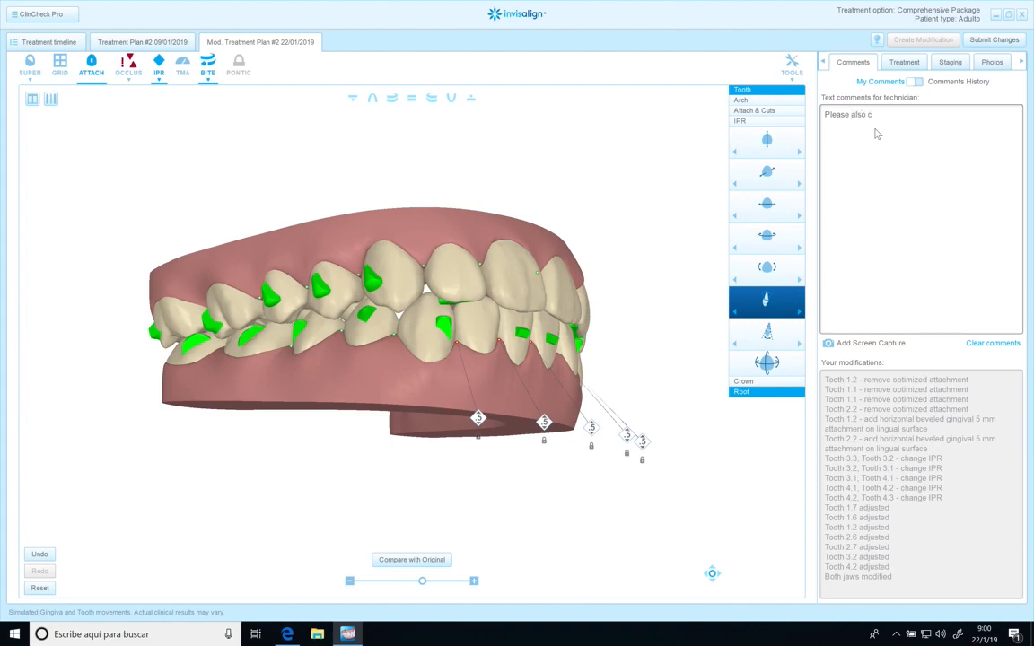
type("hange the")
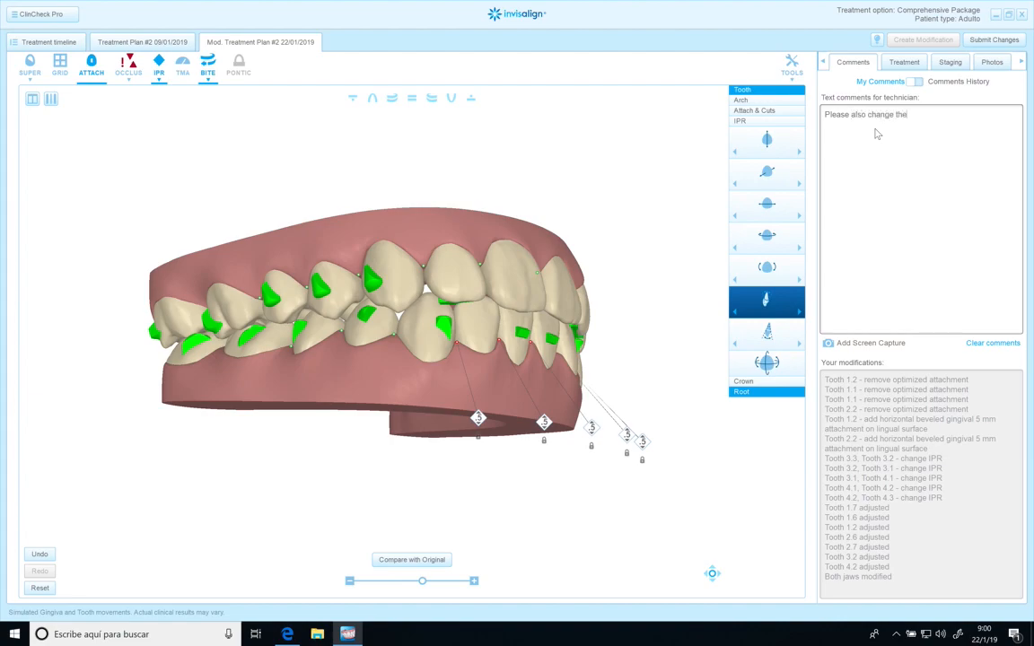
type("arech shap")
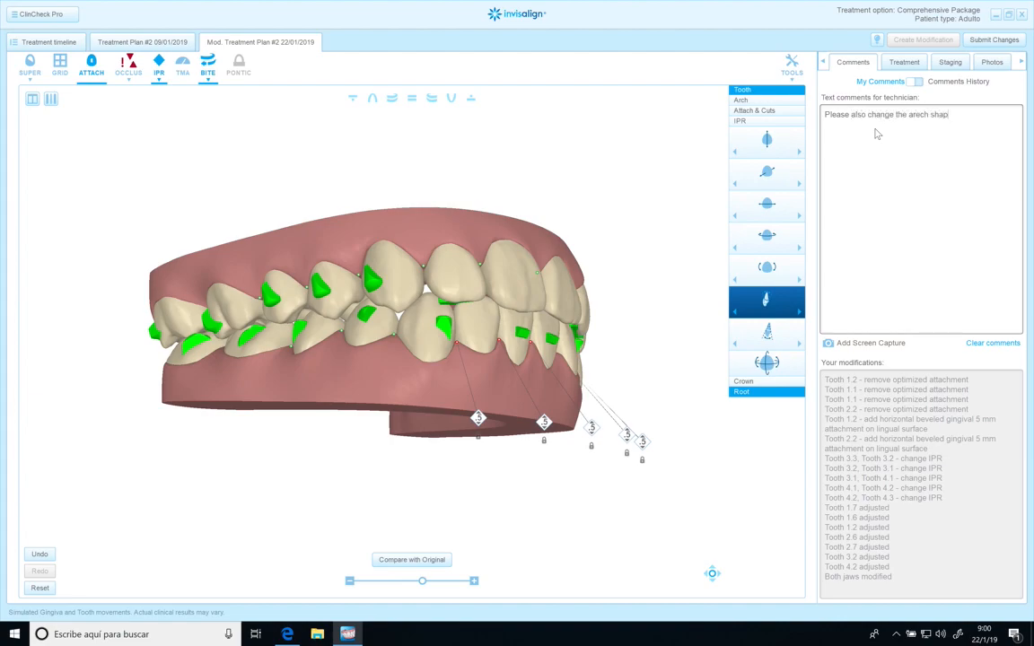
type("e to more parabi")
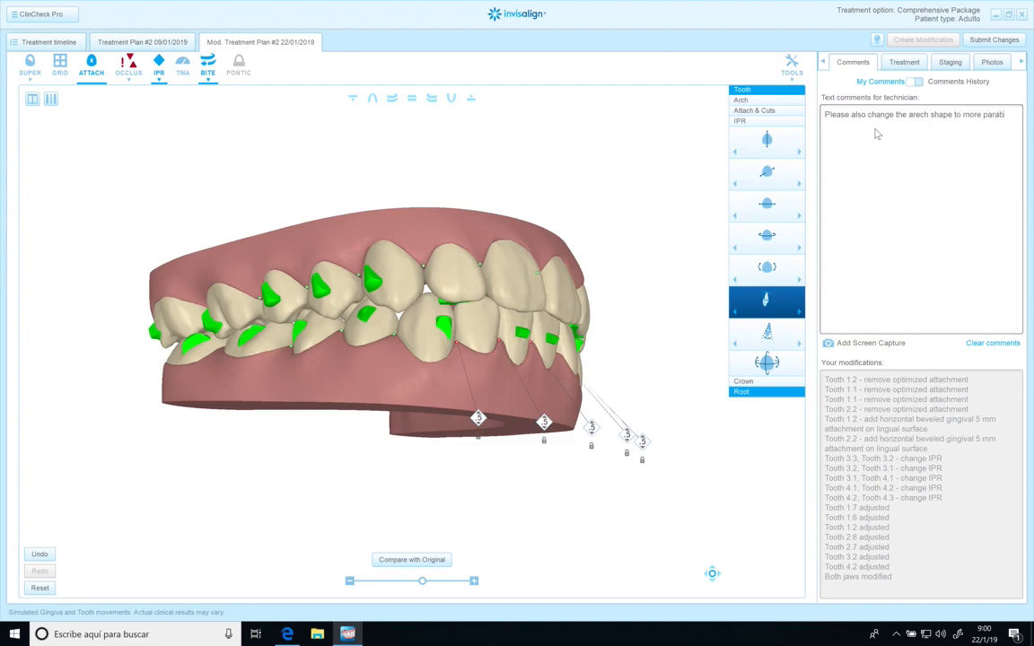
type("olic")
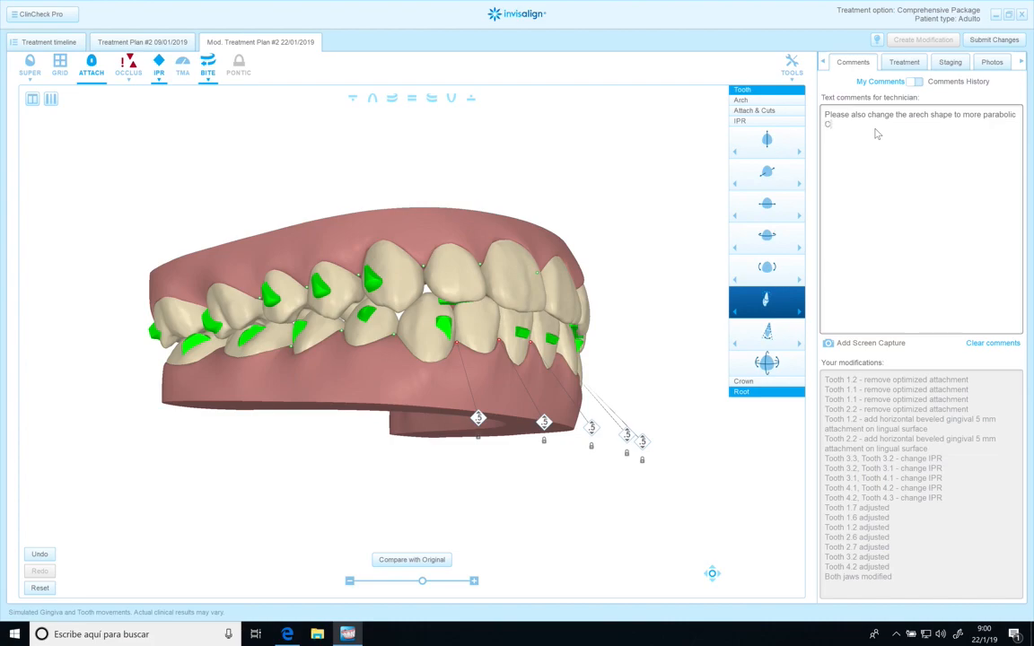
type("Check the")
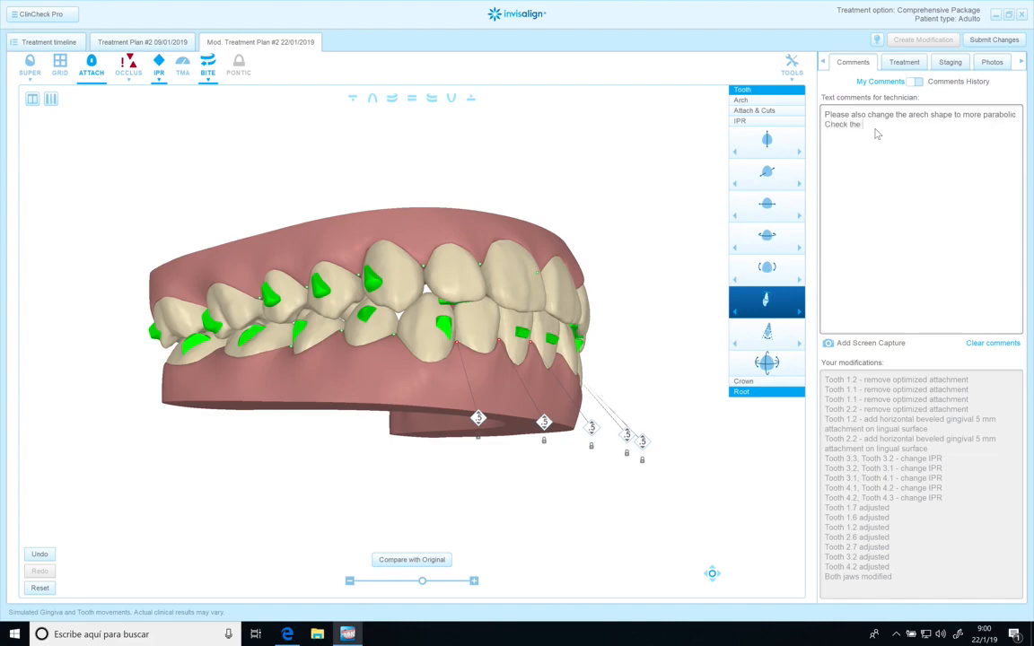
type("occlusion a")
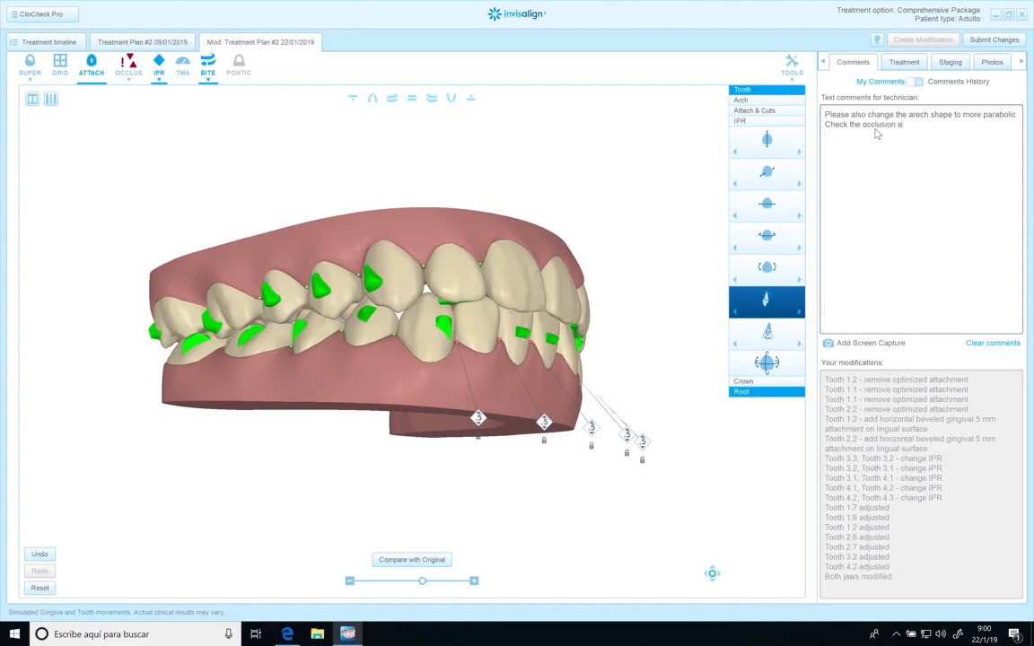
type("nd eliminate the inter")
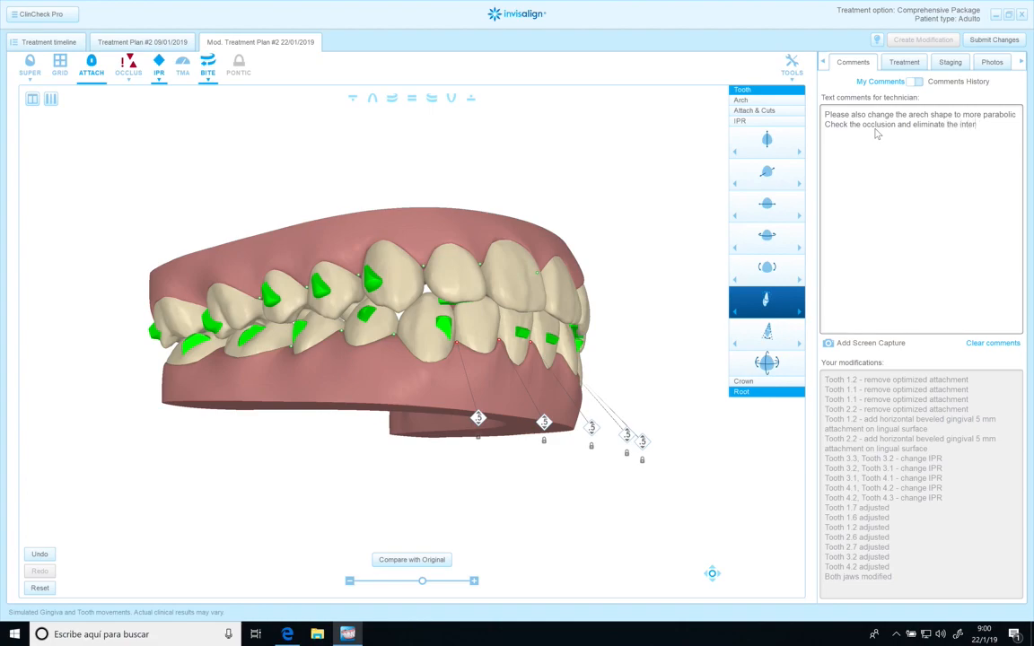
Finish the interferences sentence and add the torque request to the technician comment
type("ferences")
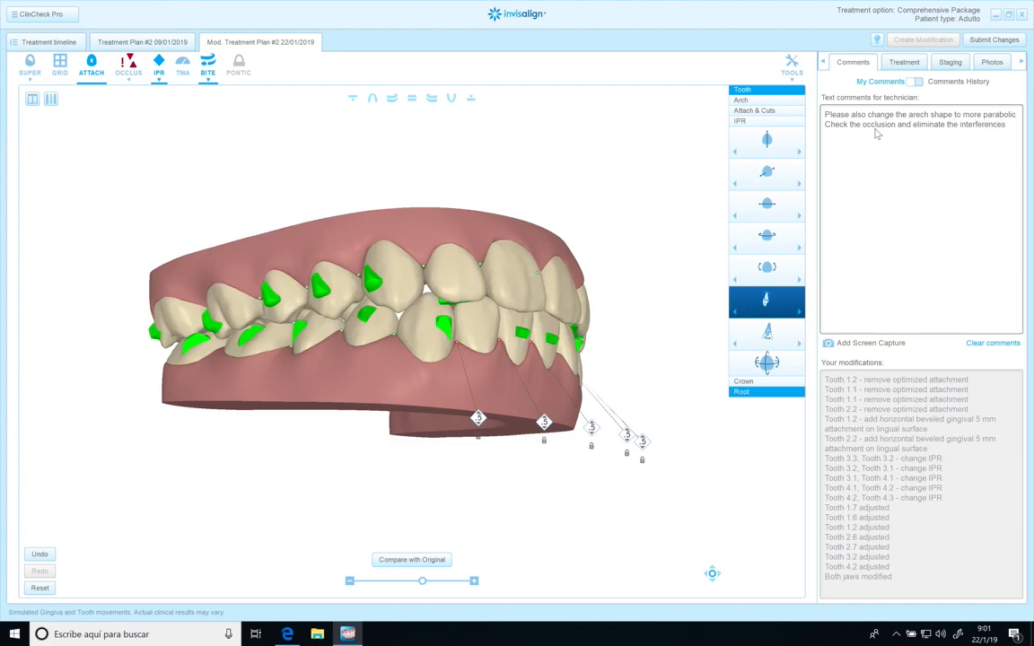
type("created")
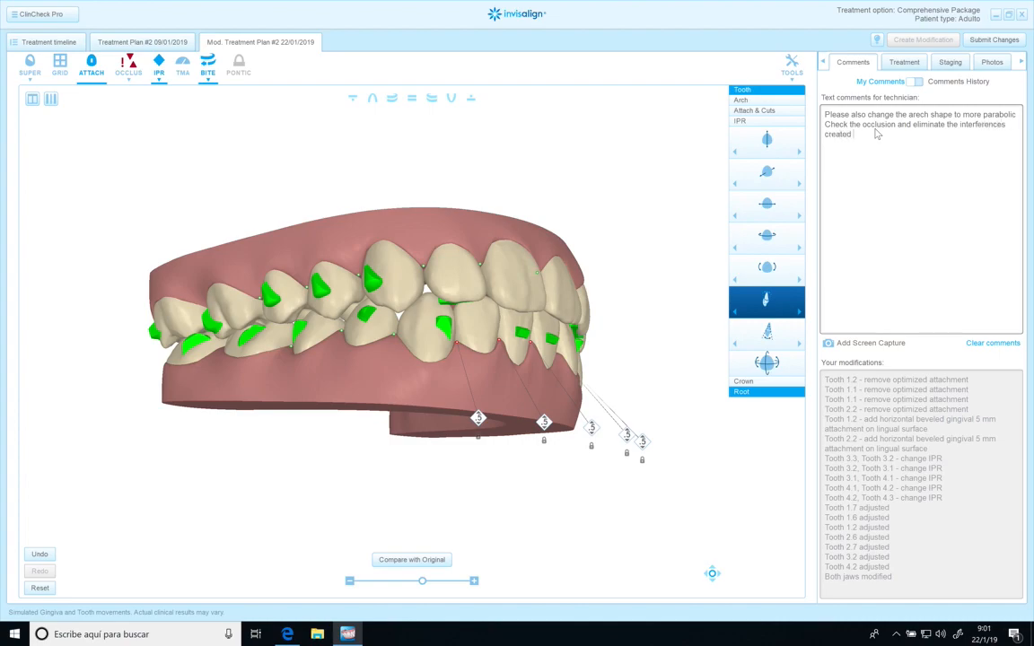
type("within")
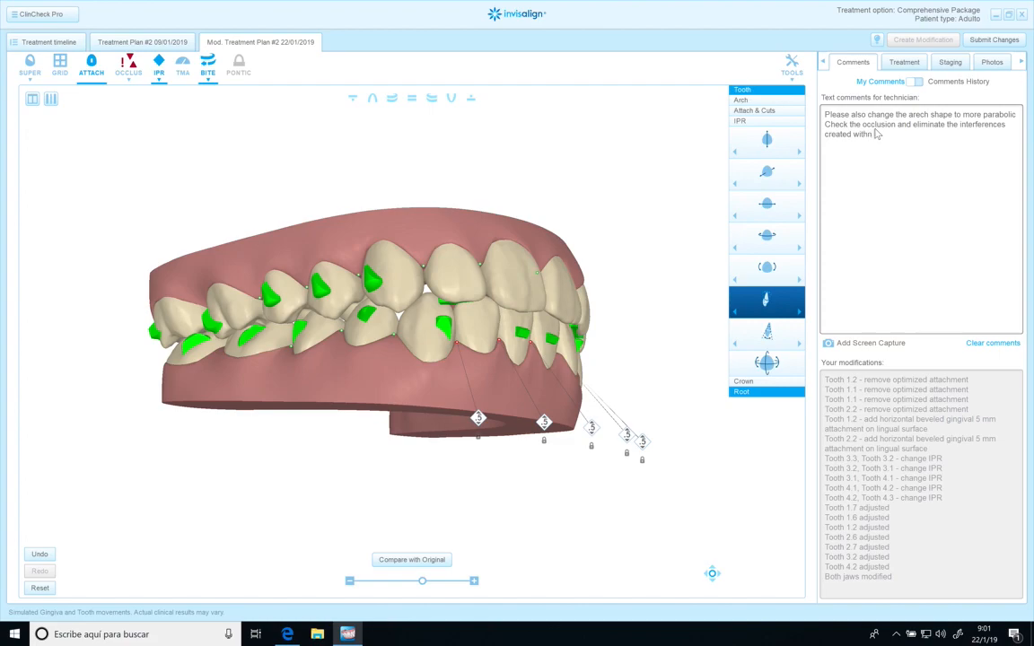
type("modification of")
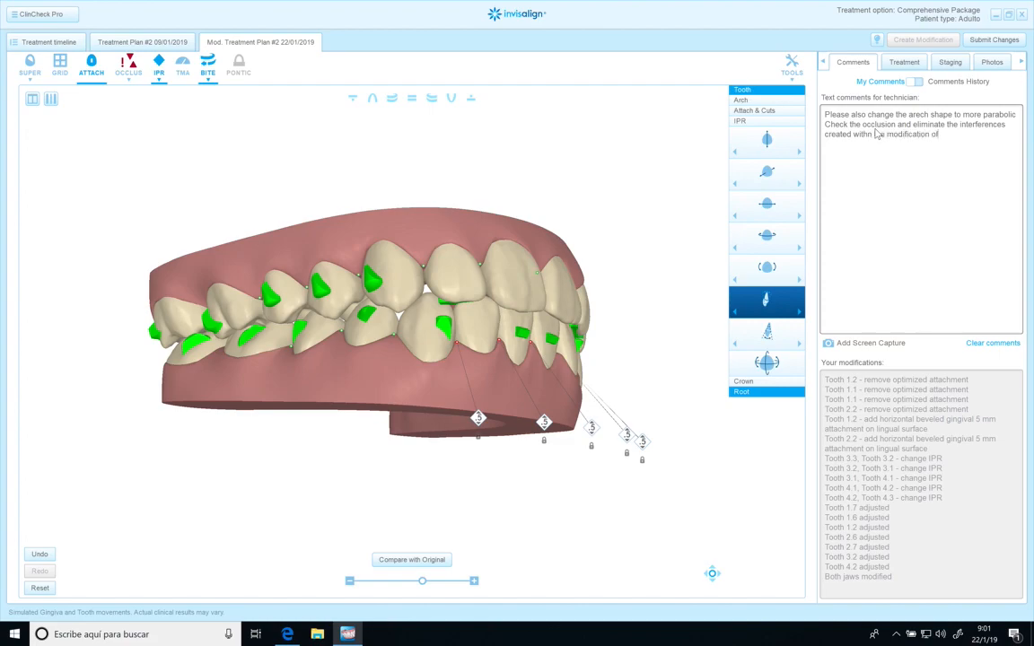
type("torque")
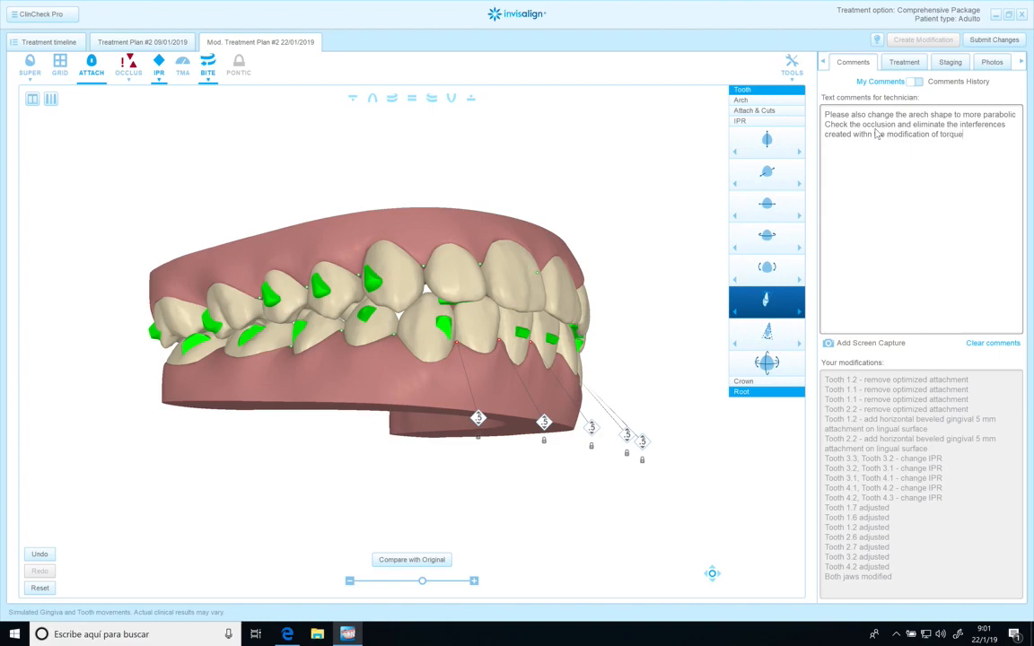
Add 'Move teeth with all the aligners' and 'Thanks :-)', then submit the changes
type("Move all the t")
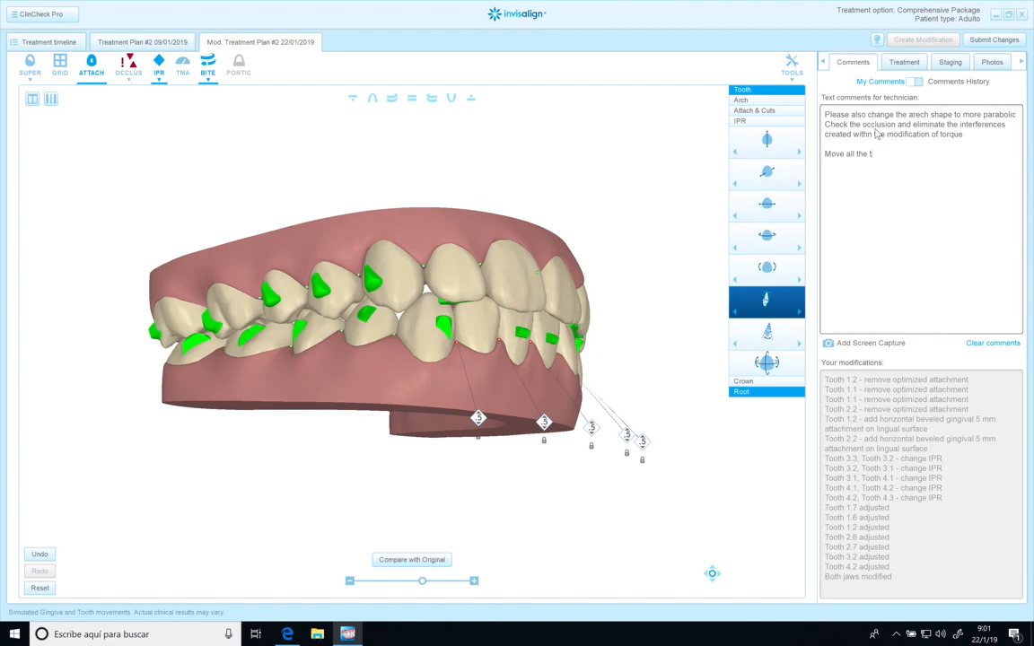
type("eeth w/")
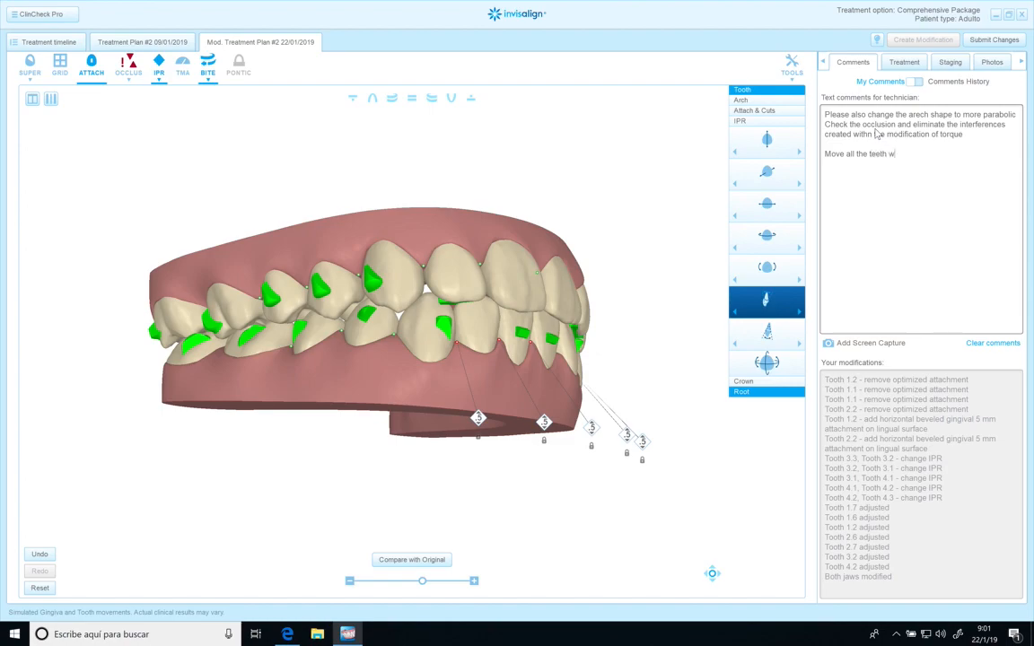
type("ith all the")
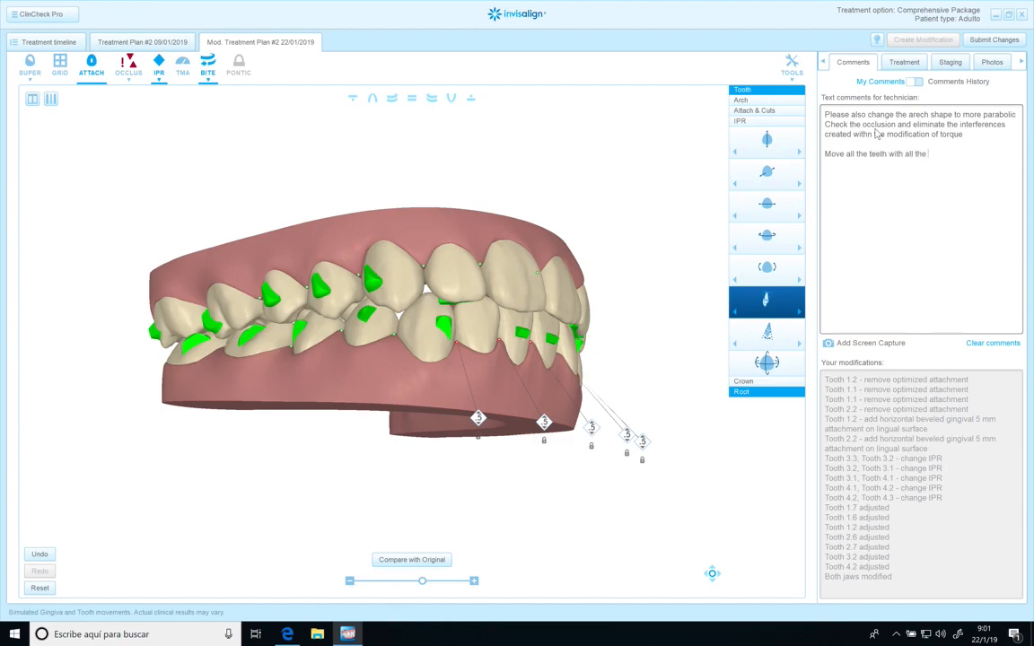
type("aligners.")
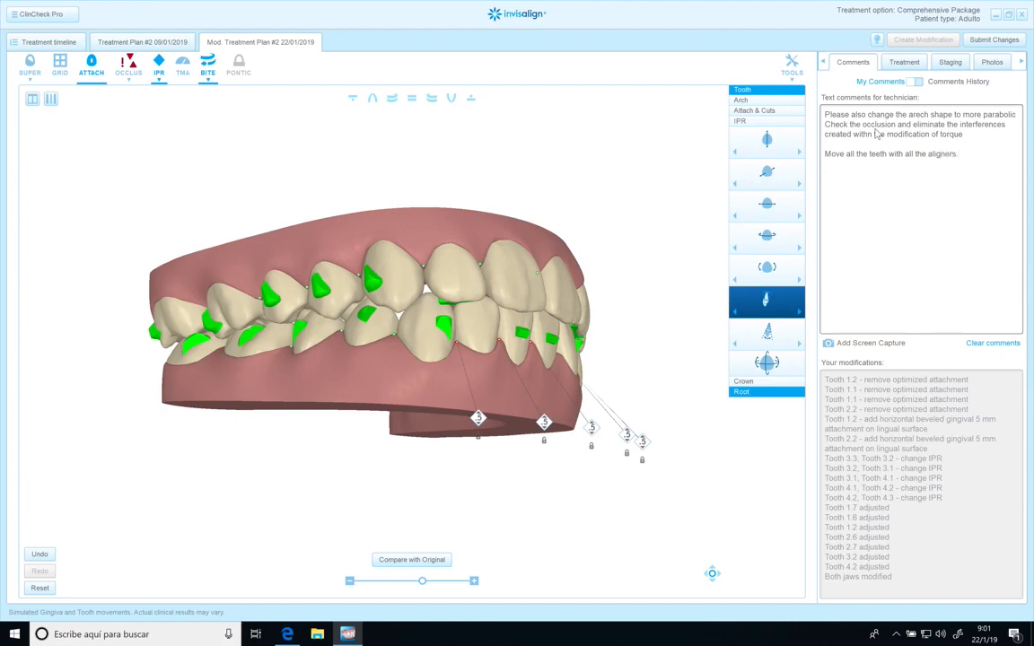
type("Thanks")
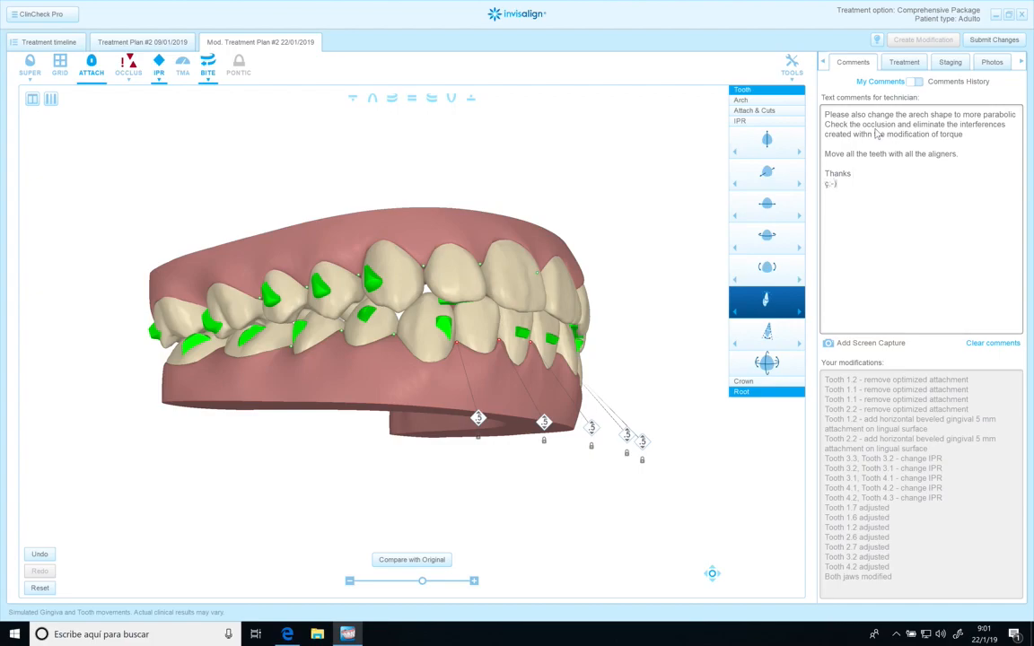
key("backspace")
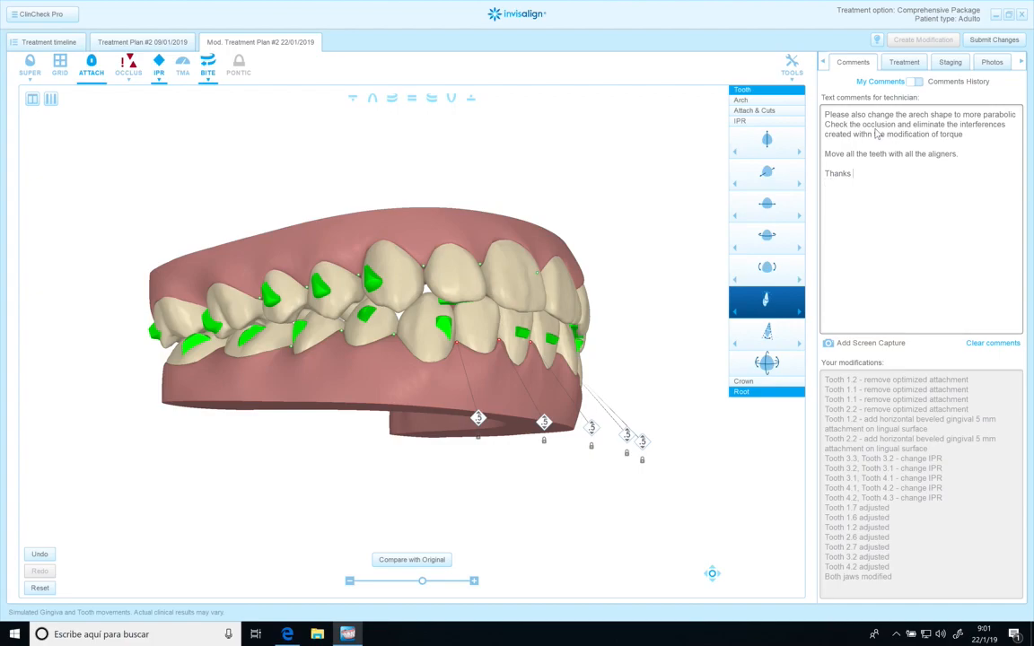
type(":-)")
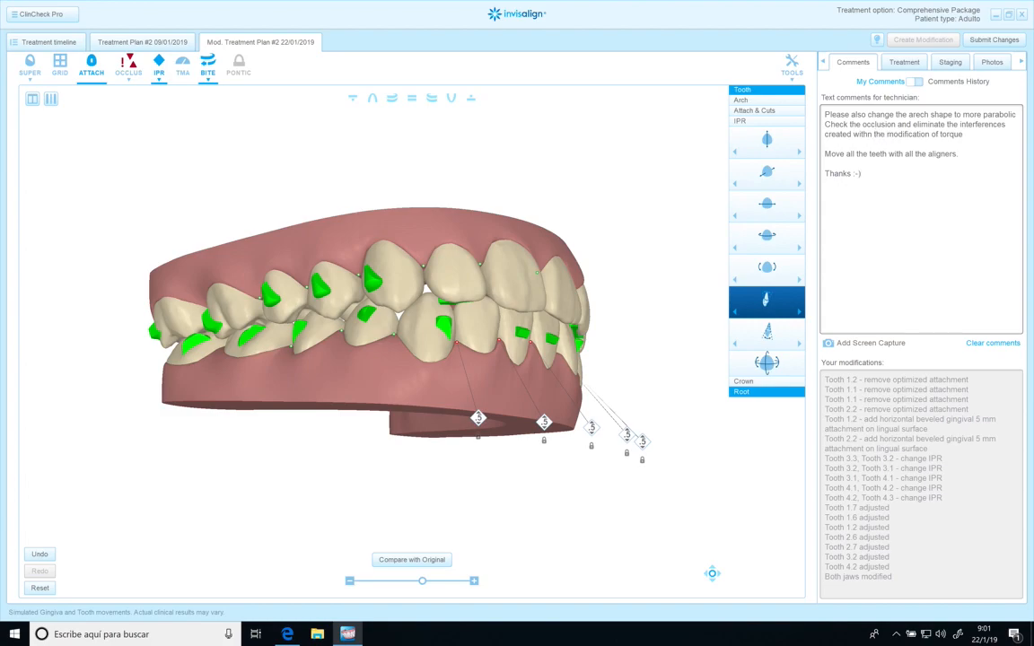
left_click(994, 39)
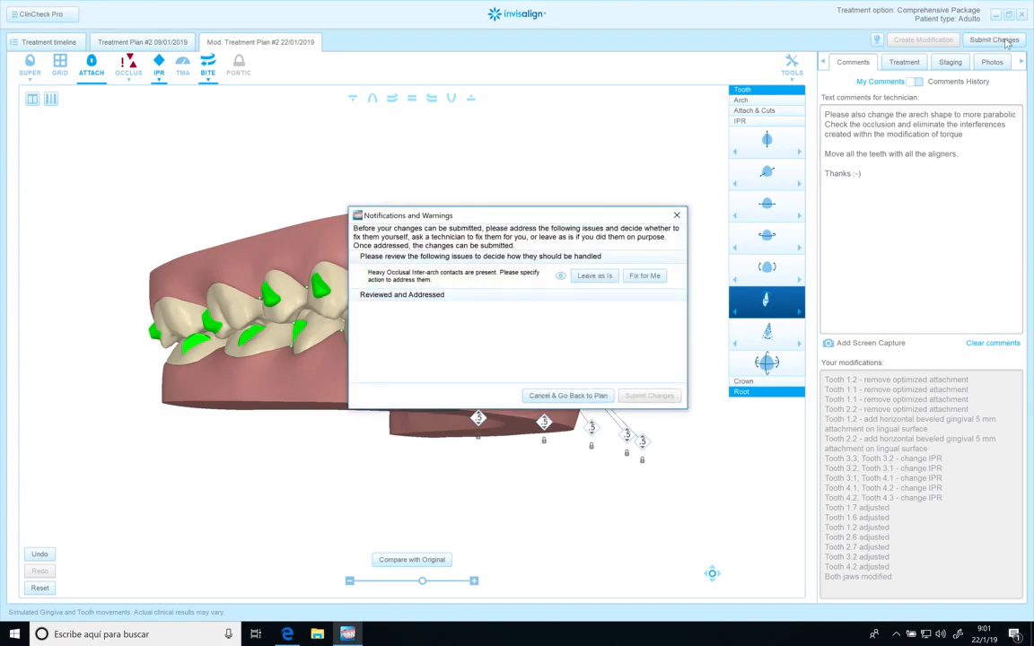